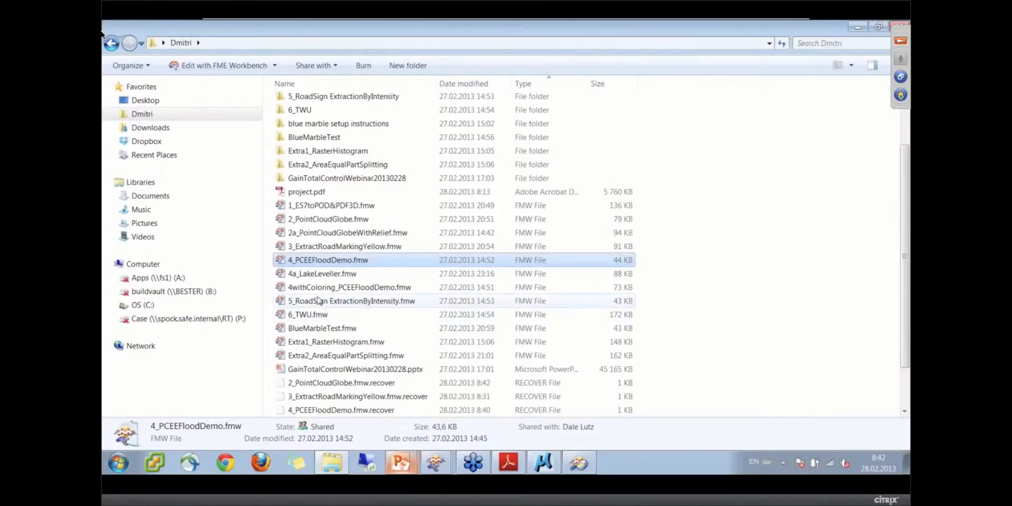
Step: Select 5_RoadSign ExtractionByIntensity.fmw in the Dmitri folder
left_click(352, 301)
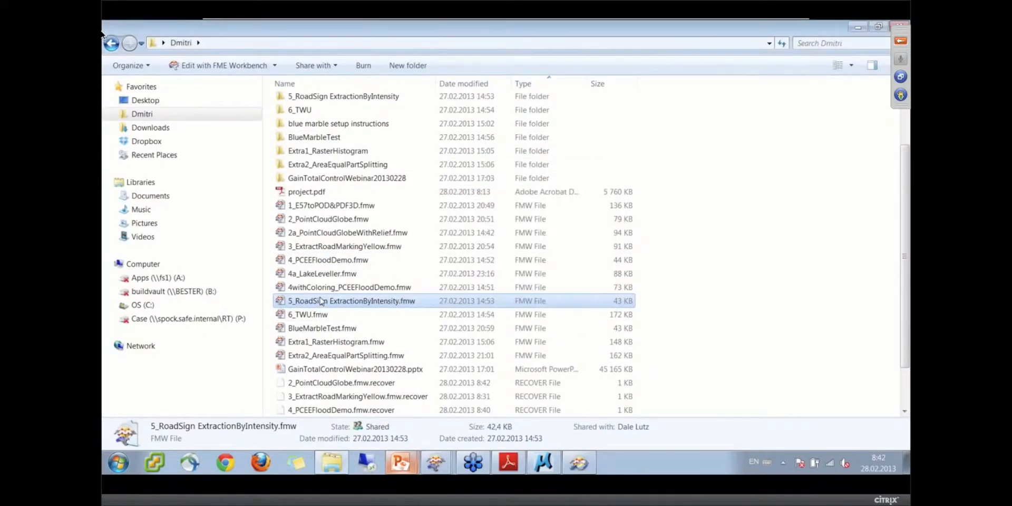
Step: Load 5_RoadSign ExtractionByIntensity.fmw in Workbench and run its translation on the point cloud
double_click(352, 300)
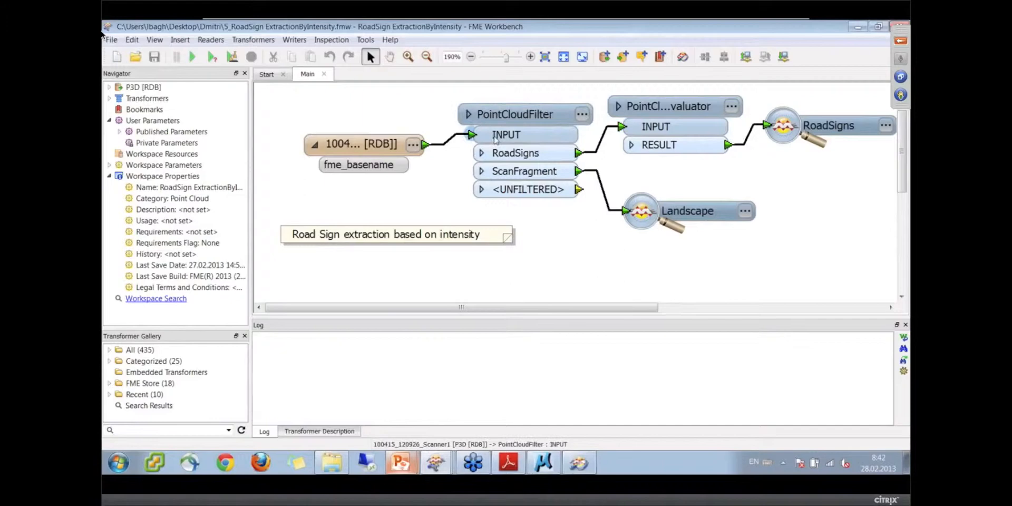
mouse_move(514, 114)
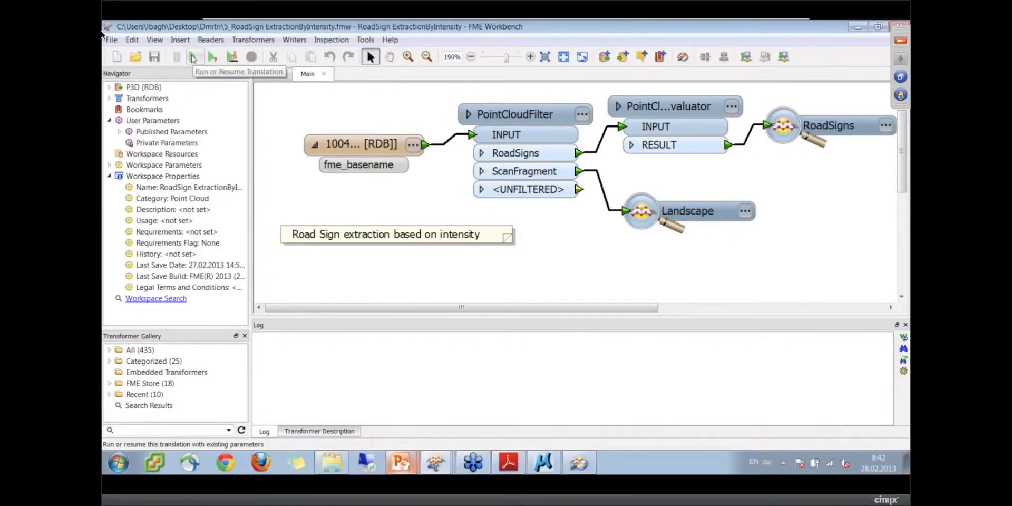
left_click(194, 57)
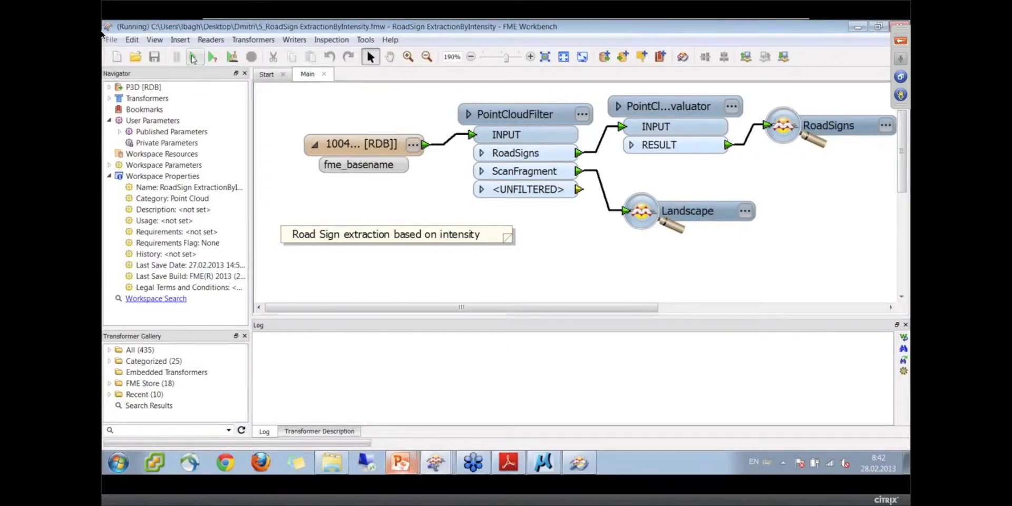
left_click(212, 57)
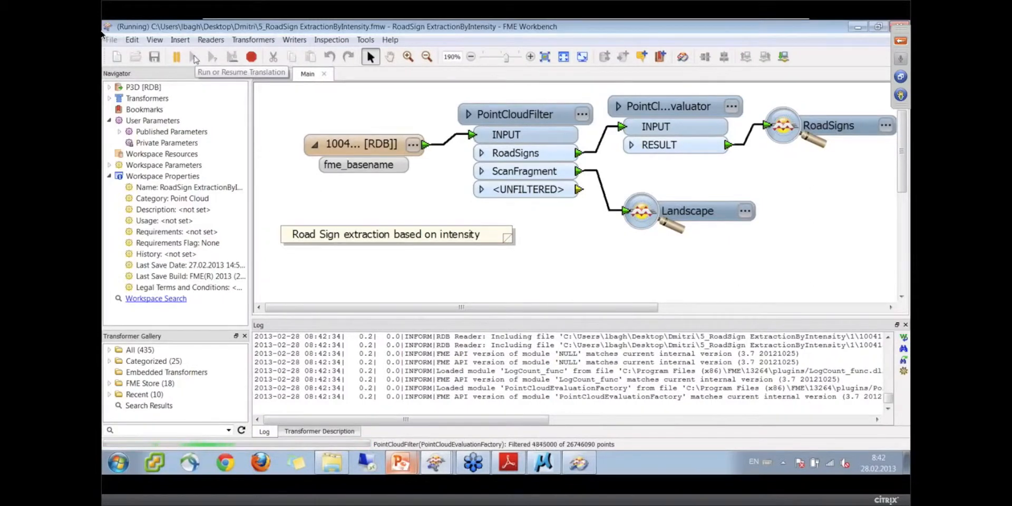
left_click(192, 57)
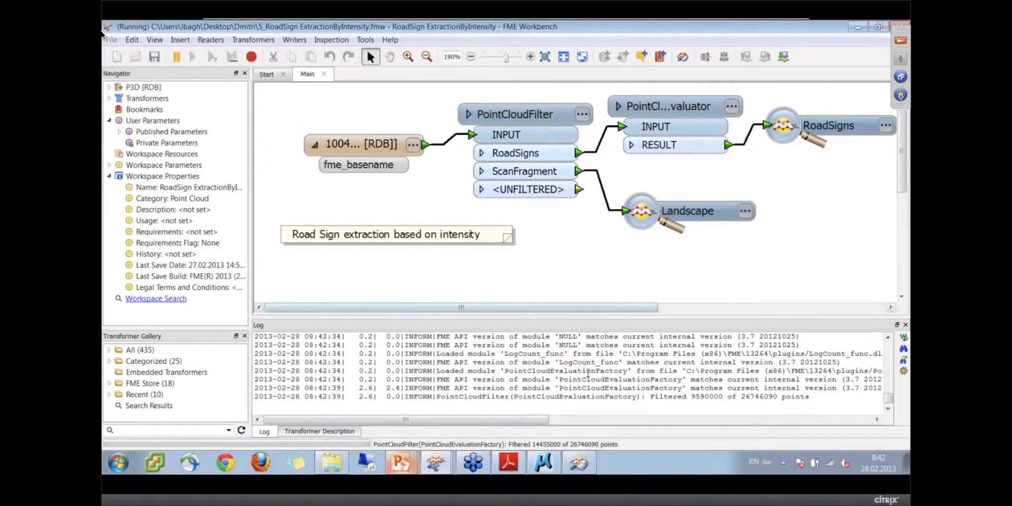
Step: Show the PointCloudFilter parameters with the RoadSigns and ScanFragment intensity/x-range expressions
double_click(515, 114)
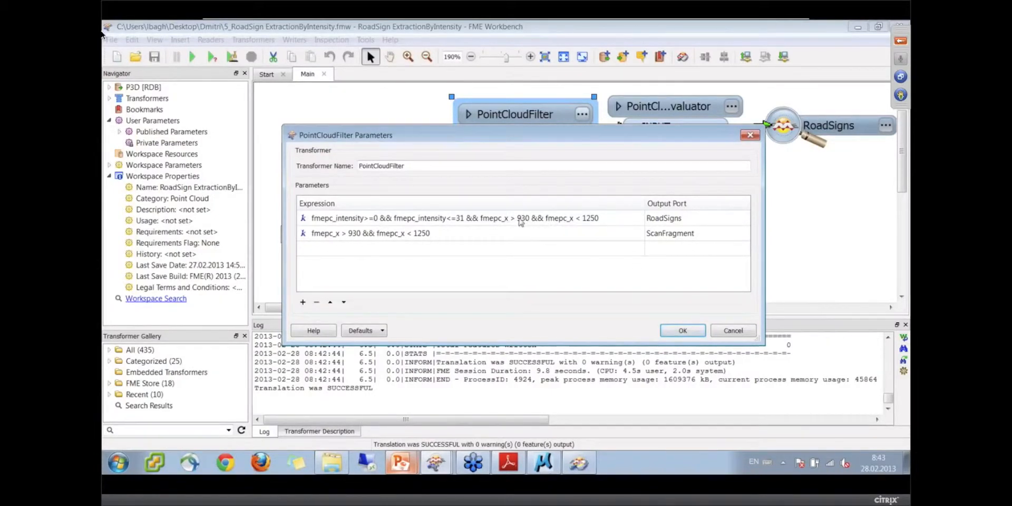
mouse_move(682, 315)
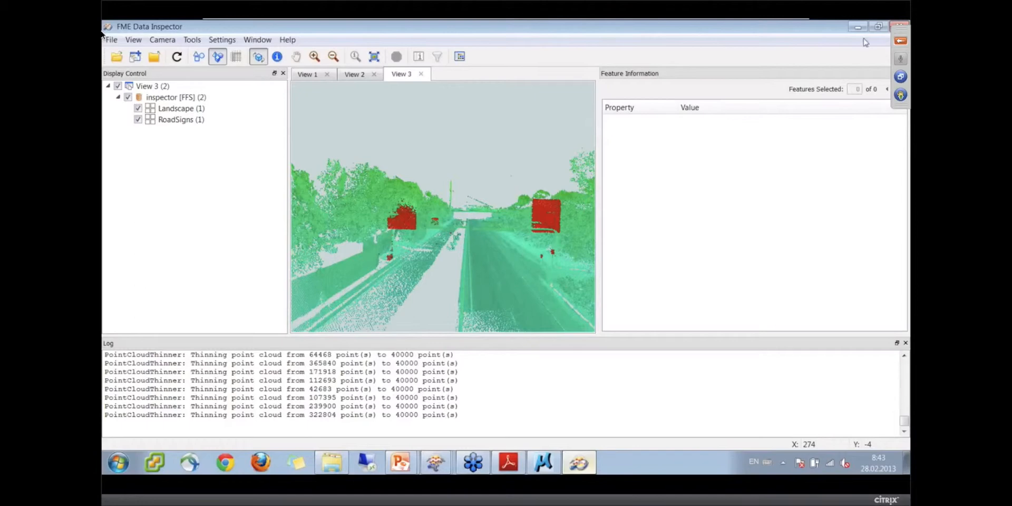
mouse_move(857, 27)
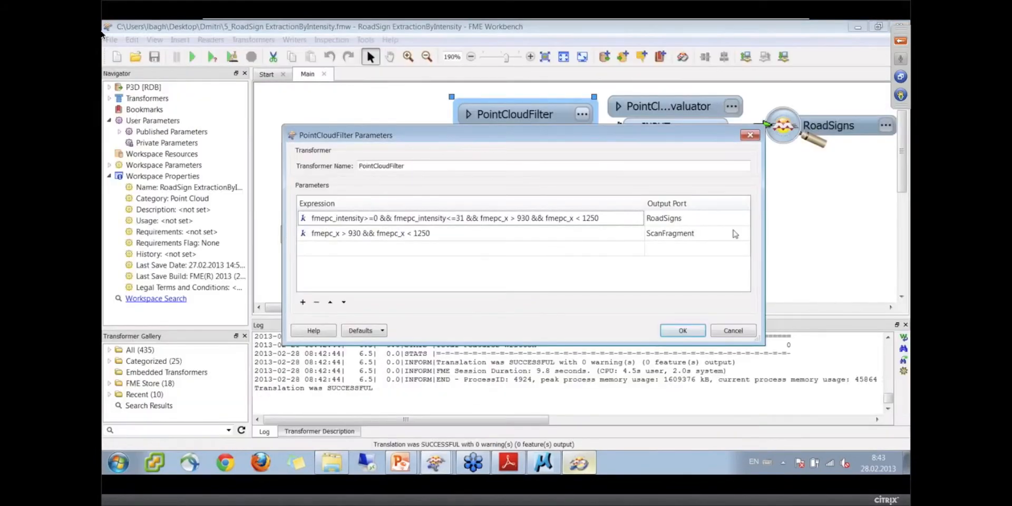
Step: Cancel the PointCloudFilter parameters to return to the workspace diagram
left_click(682, 330)
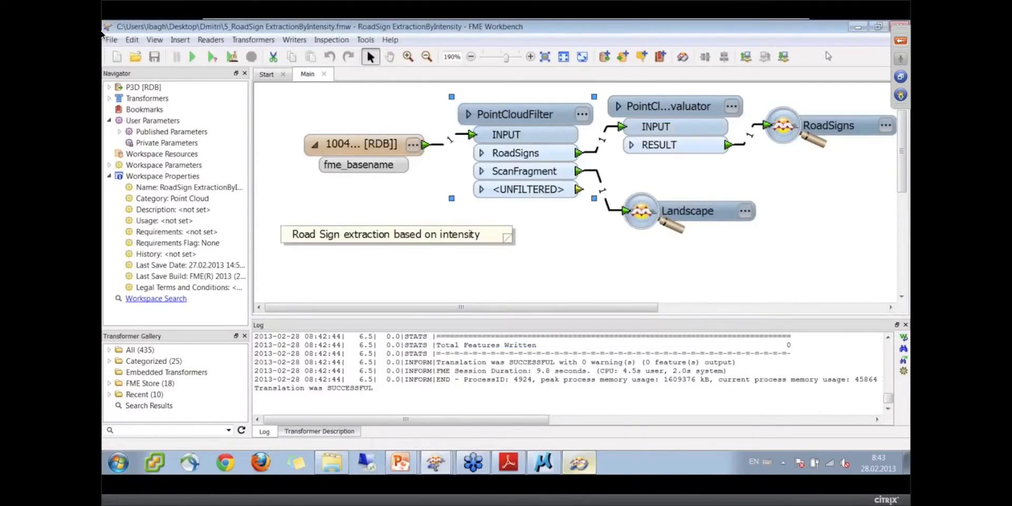